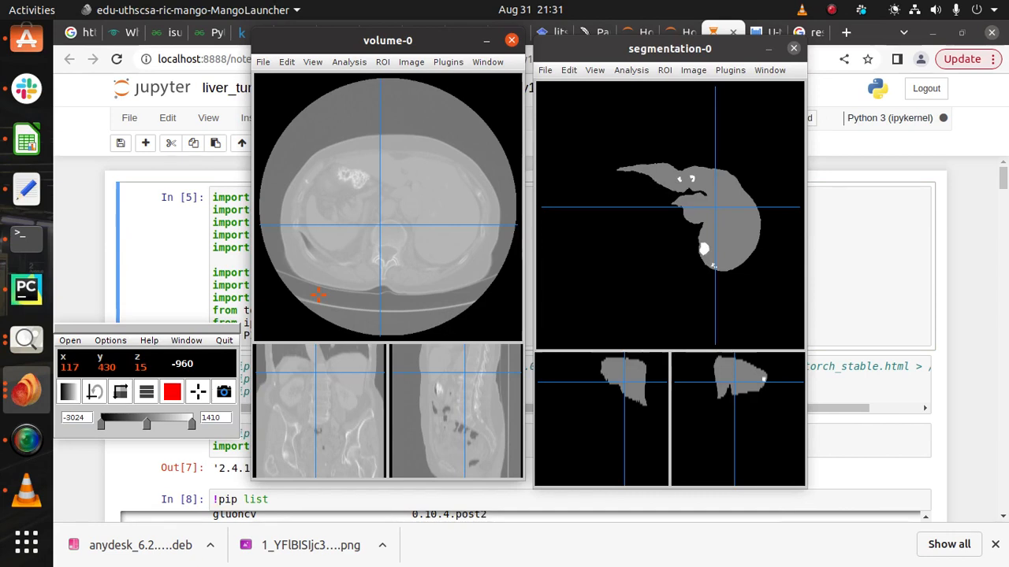
Probe the spine and upper abdomen in the CT slice, then two liver points in the segmentation.
{"action": "left_click", "coordinate": [391, 214]}
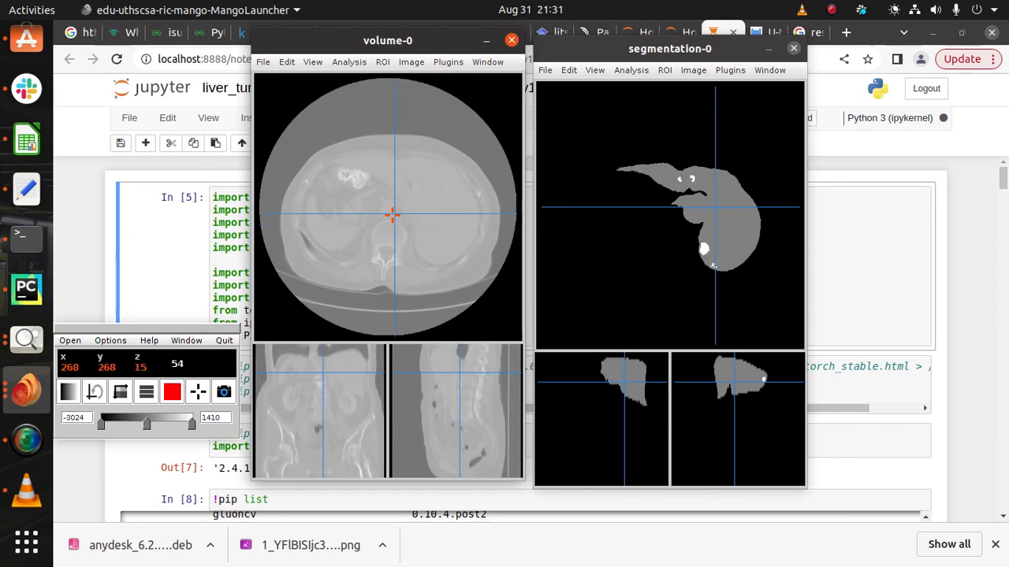
{"action": "left_click", "coordinate": [361, 191]}
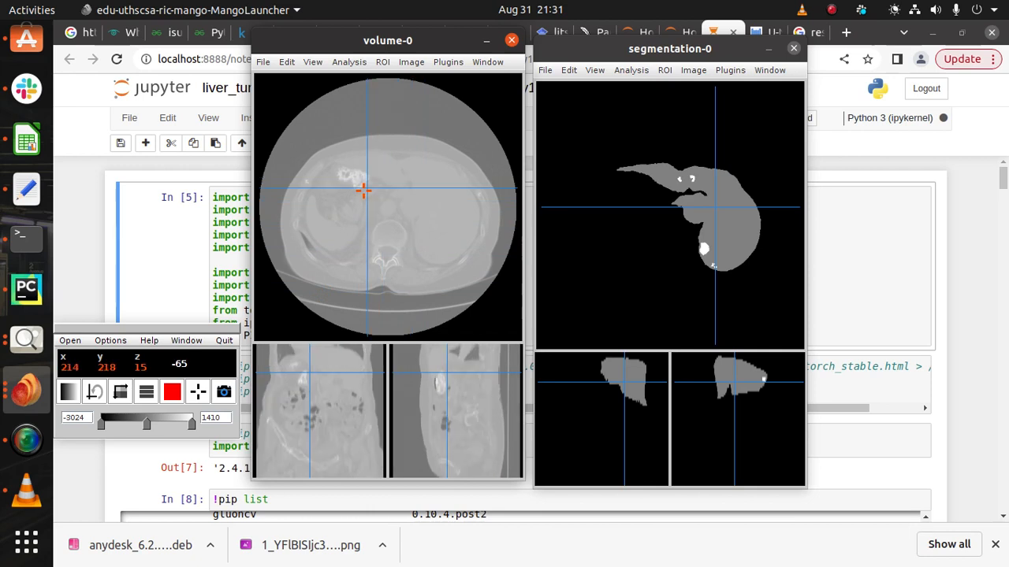
{"action": "left_click", "coordinate": [707, 190]}
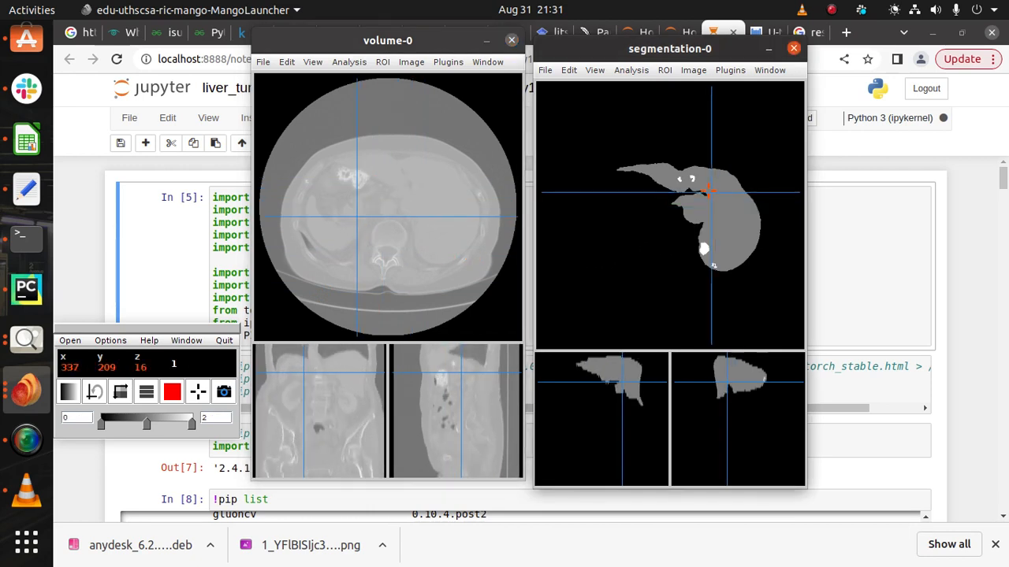
{"action": "left_click", "coordinate": [705, 221]}
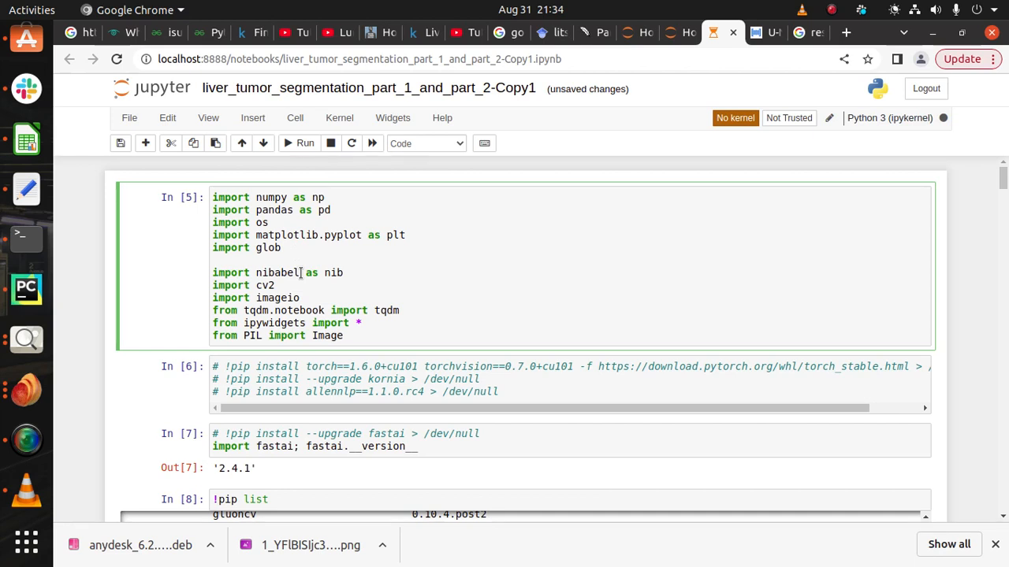
Click into the In [5] imports cell of the liver tumor segmentation notebook.
{"action": "left_click", "coordinate": [300, 273]}
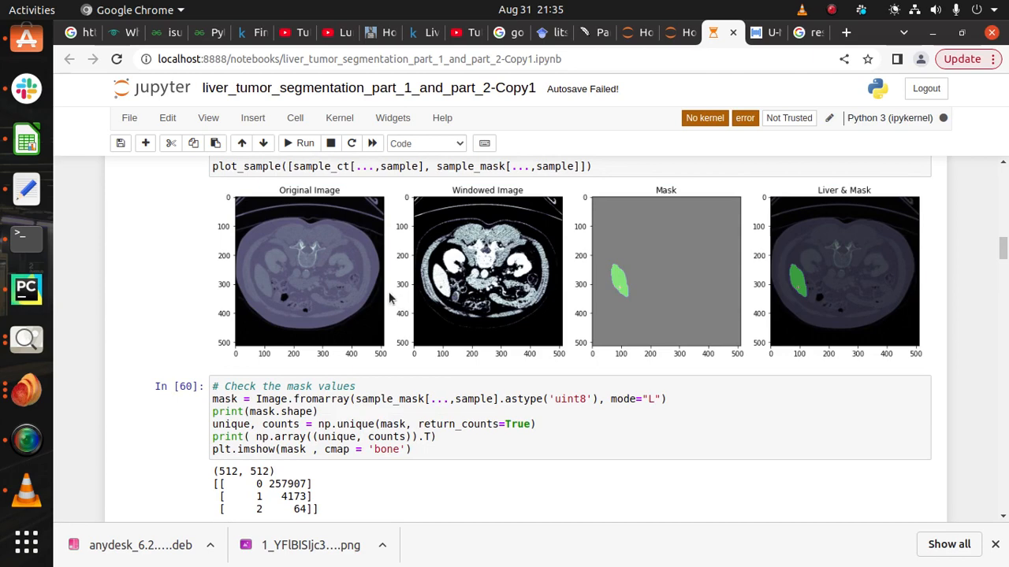
{"action": "mouse_move", "coordinate": [675, 319]}
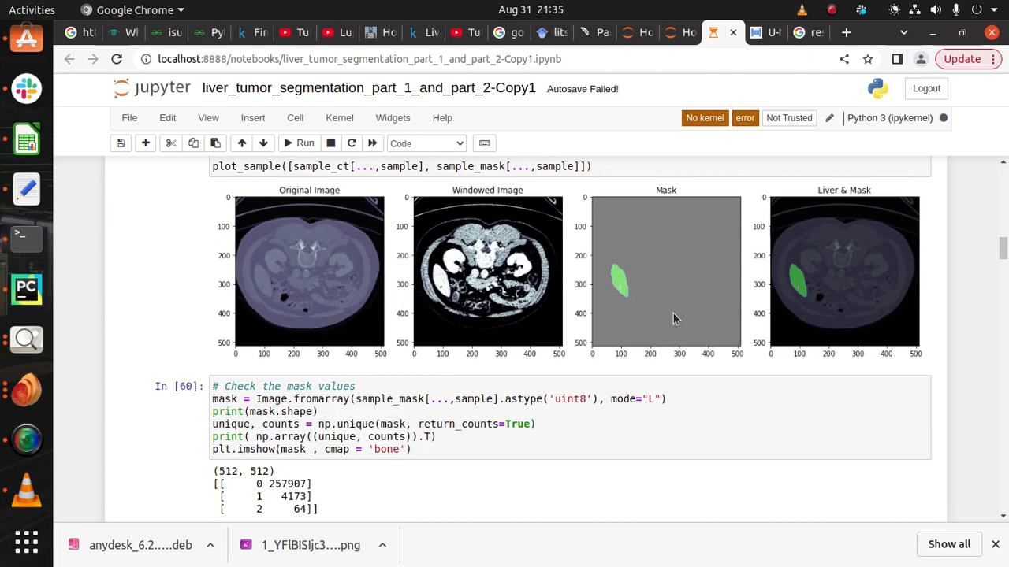
{"action": "mouse_move", "coordinate": [710, 314]}
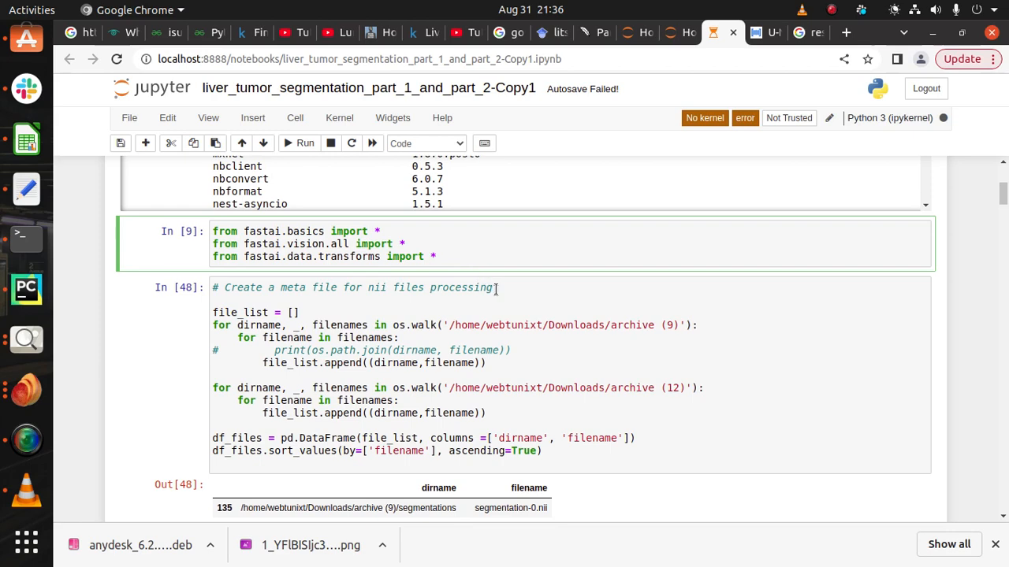
Scroll down to the Out[48] dataframe of sorted segmentation and volume nii paths.
{"action": "scroll", "scroll_direction": "down", "scroll_amount": 3}
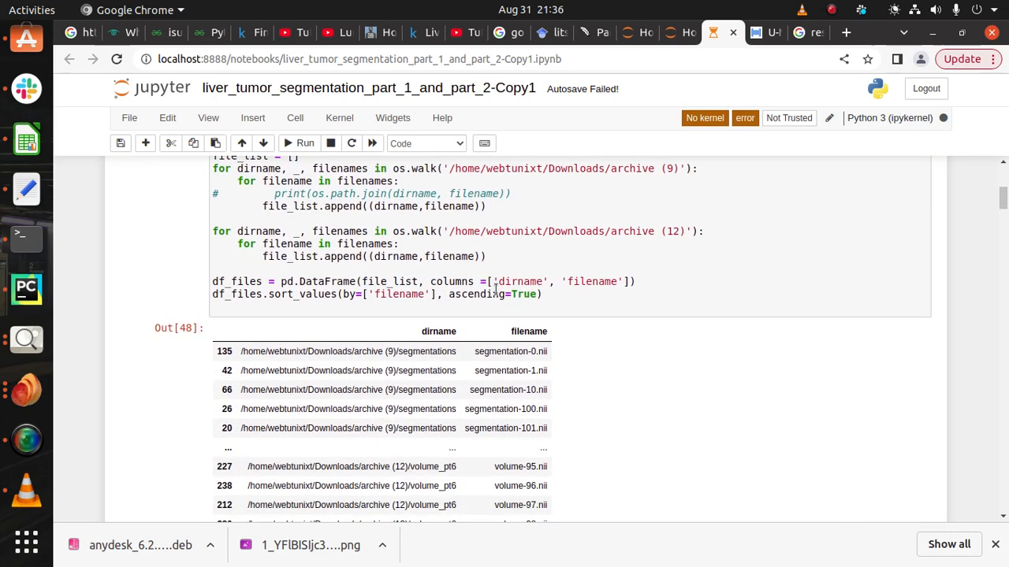